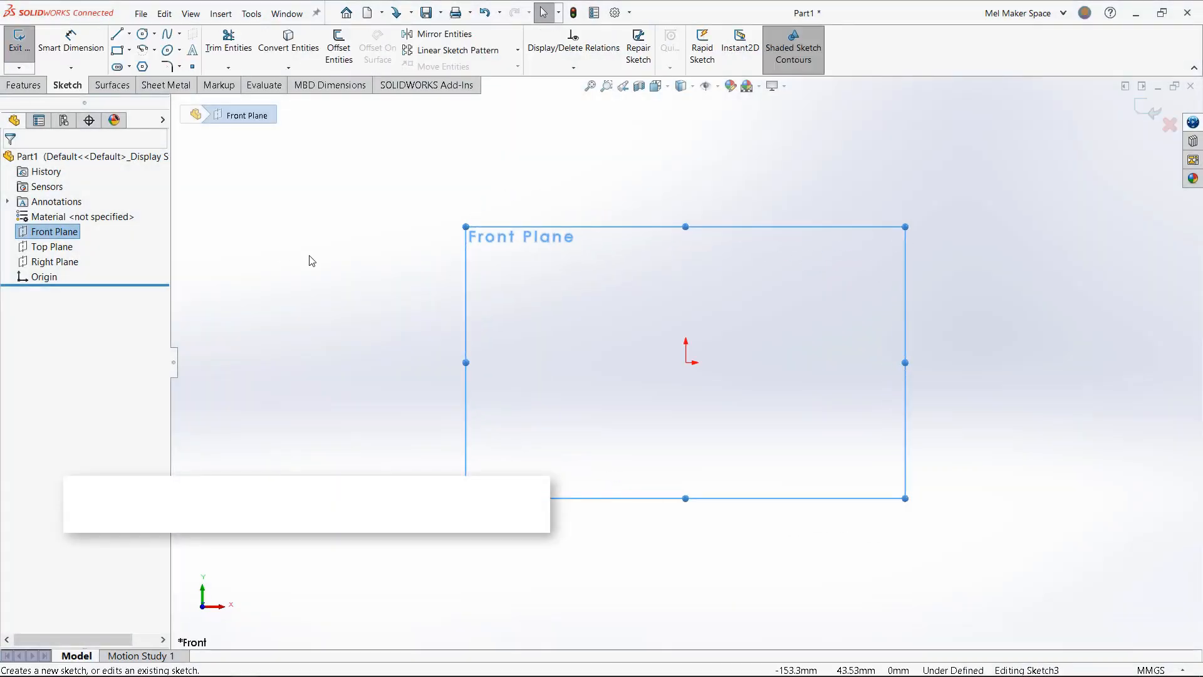
Step: Save the 3DP Rover assembly with options, entering revision comment 'Creator! :-)'
click(118, 32)
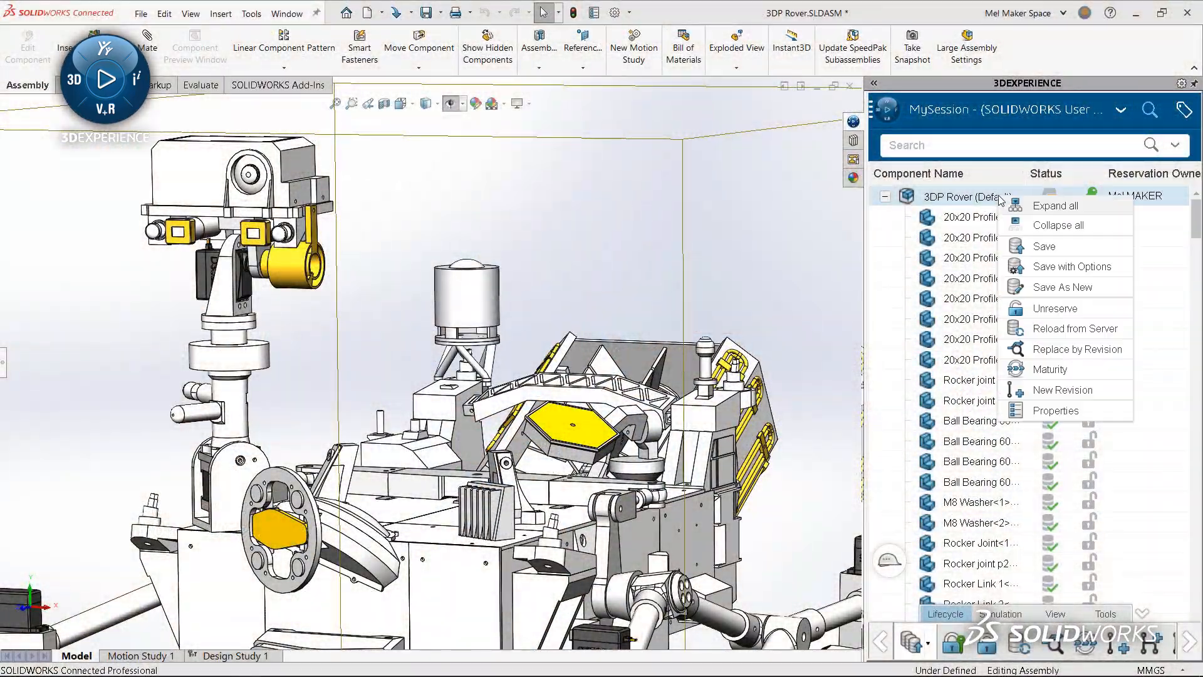
click(1044, 246)
text(Added bracket to camera mount. Need Ben to redesign wheels in 3D)
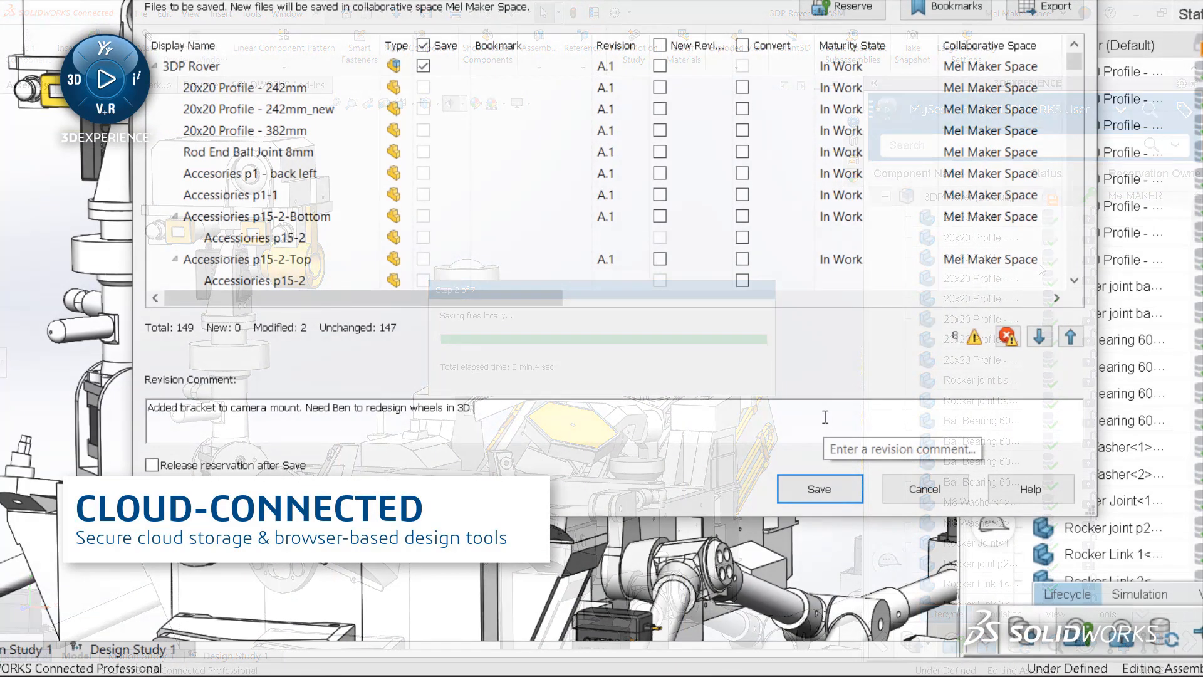
text(Creator! :-))
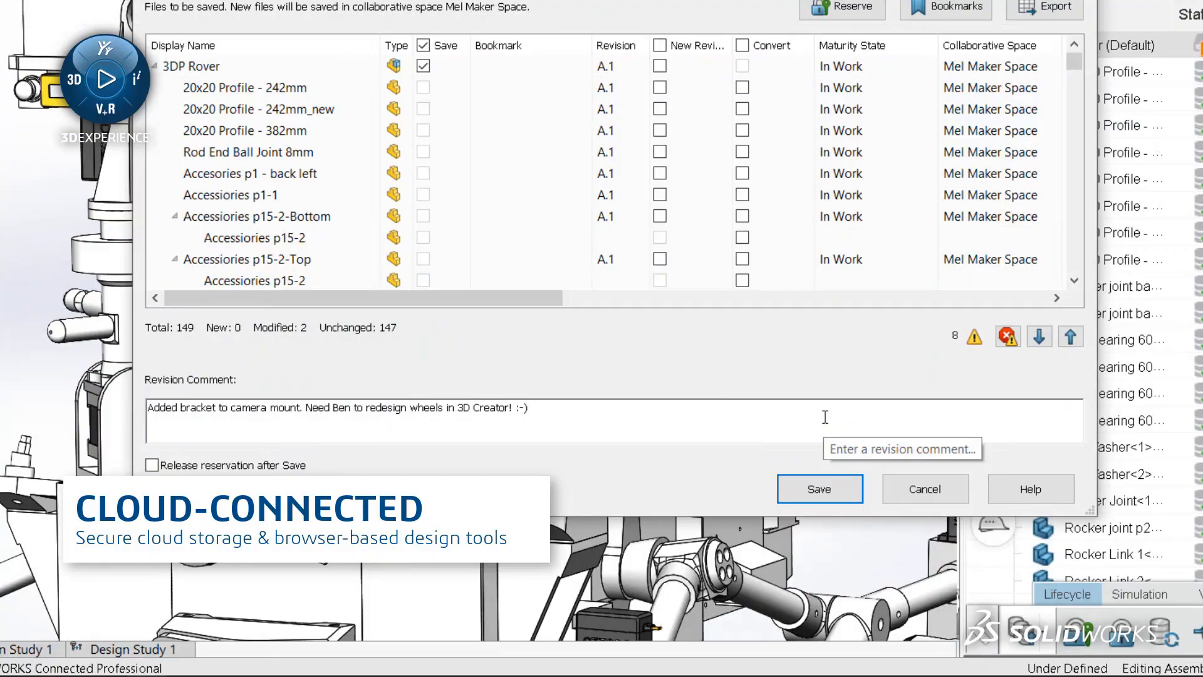